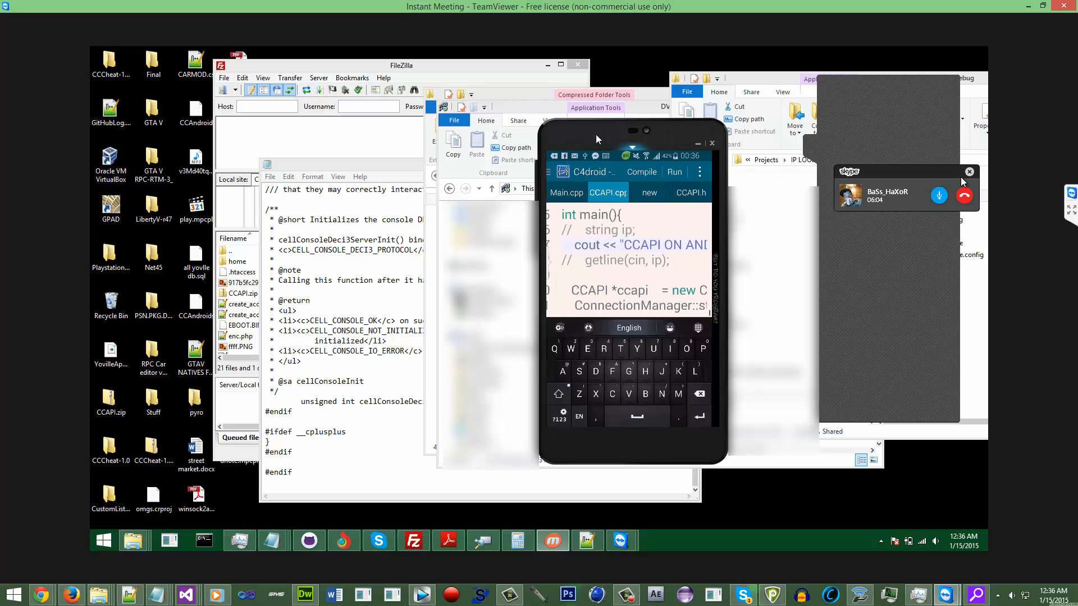
Review the CCAPI program's terminal output for socket connection and attach success.
scroll(down, 3)
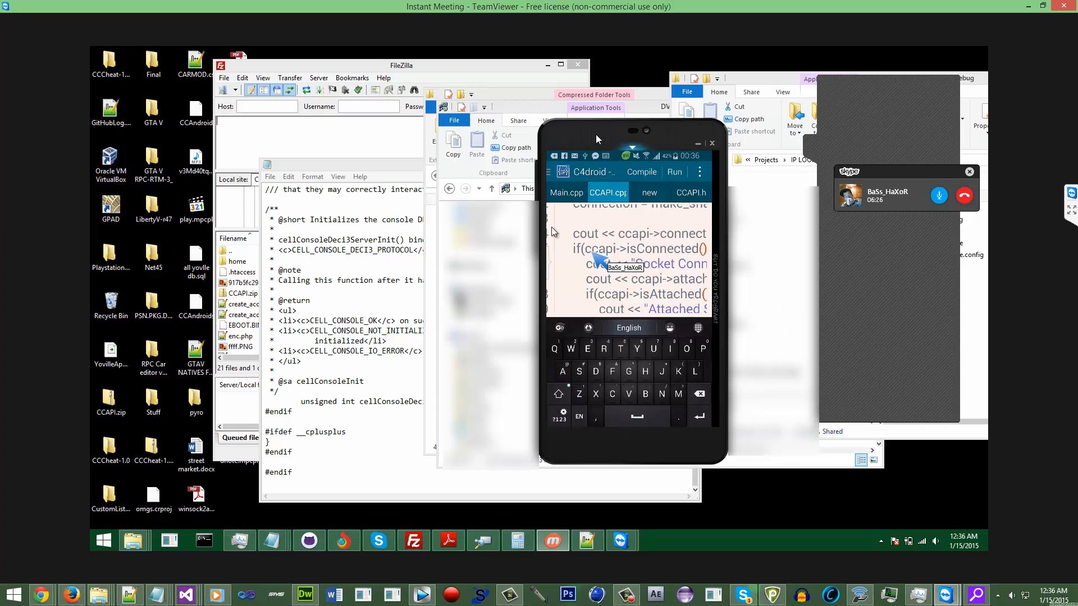
mouse_move(625, 310)
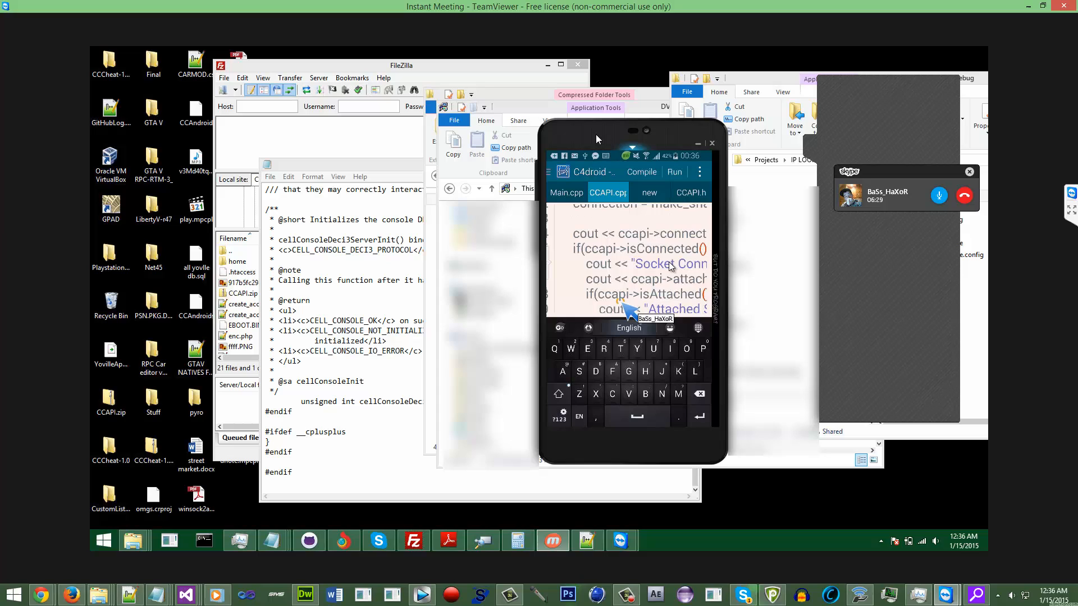
mouse_move(695, 216)
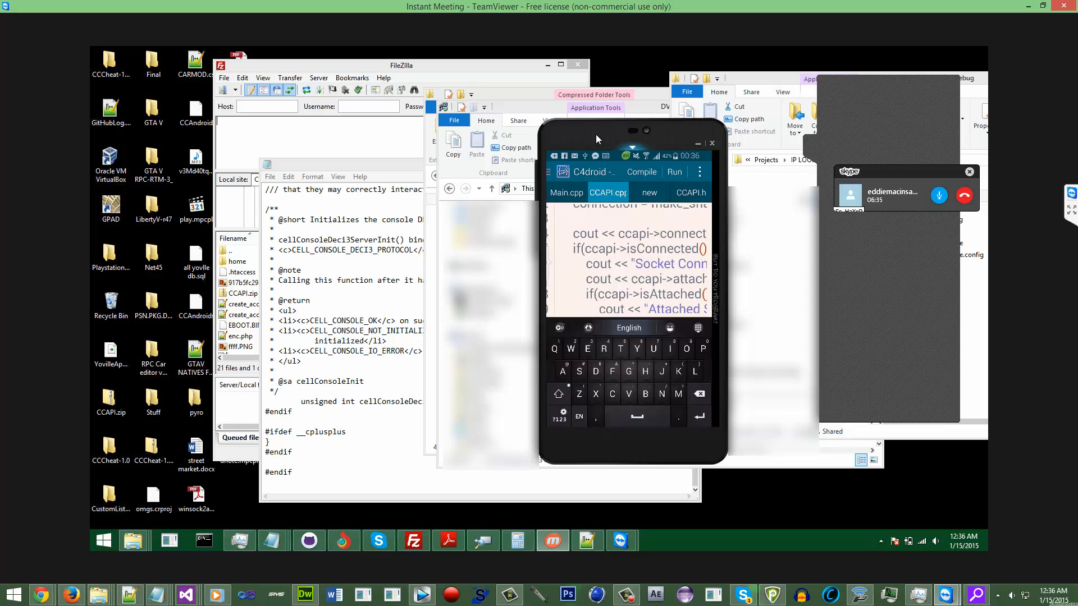
scroll(up, 3)
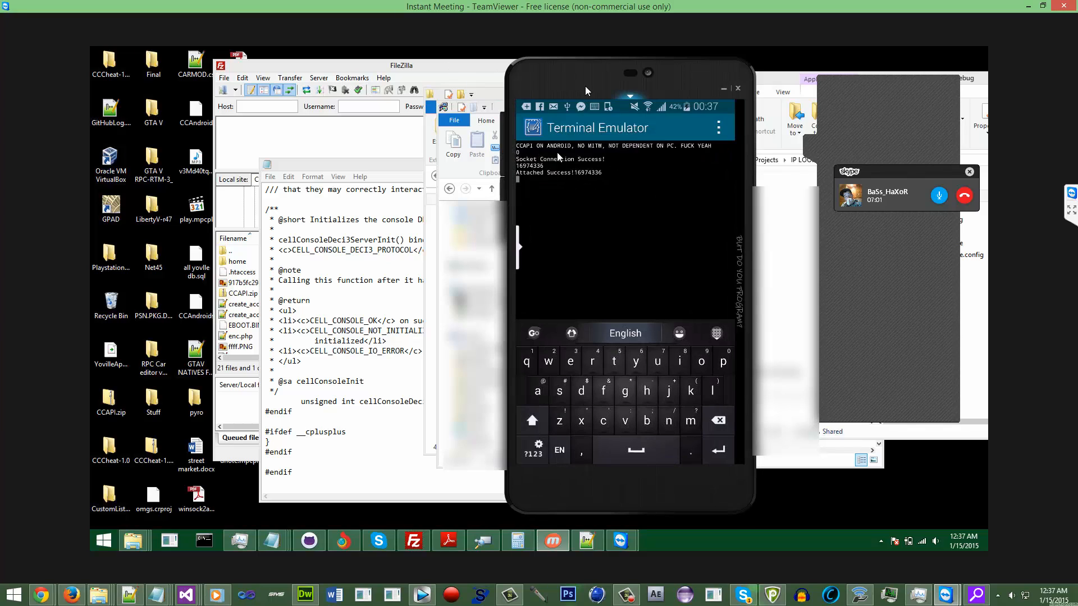
mouse_move(653, 155)
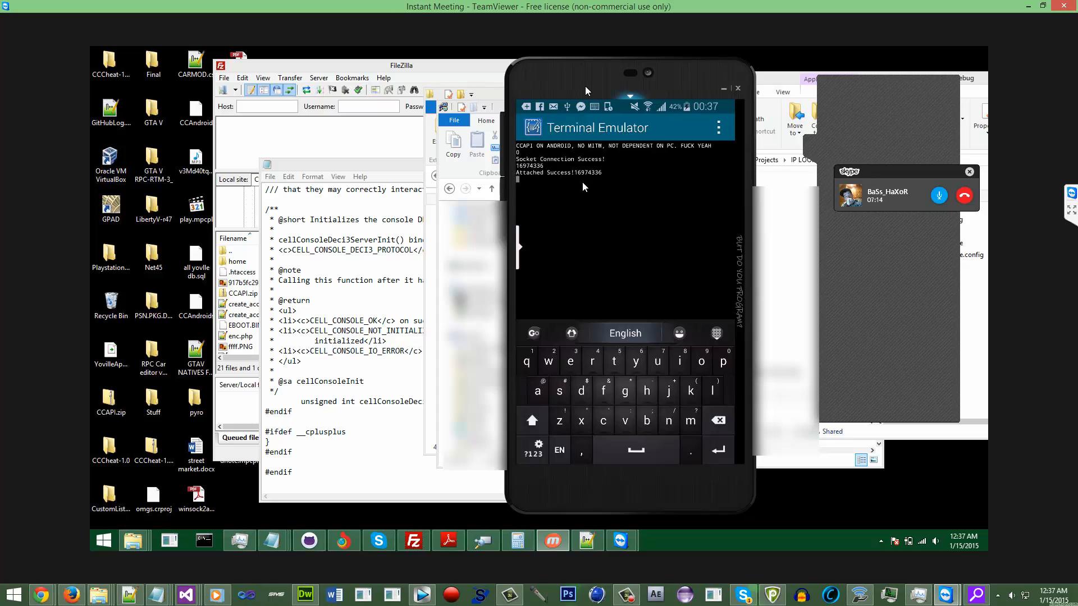
mouse_move(633, 178)
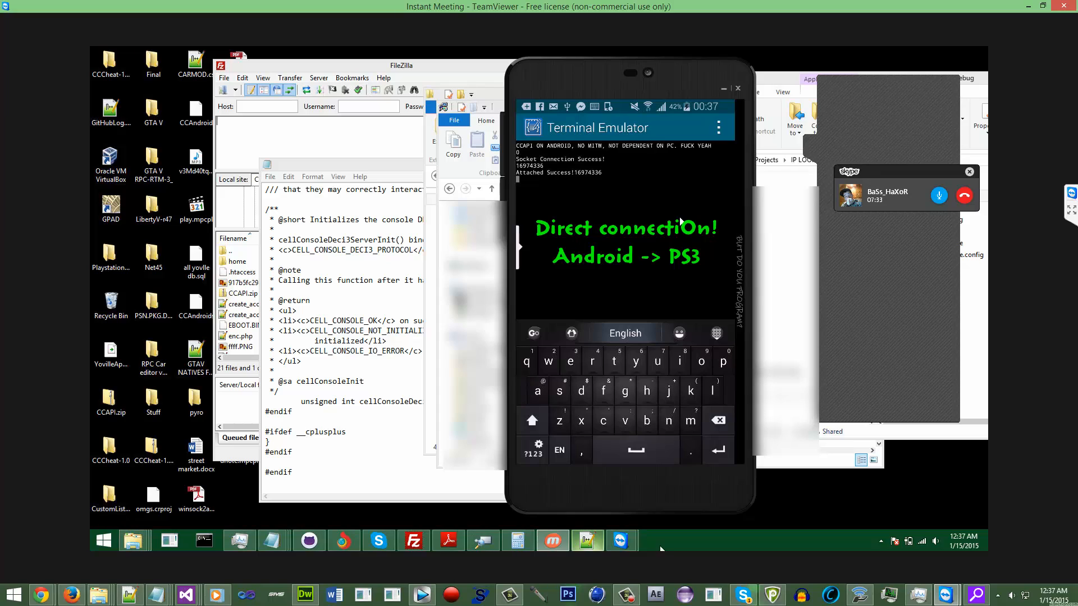
mouse_move(535, 288)
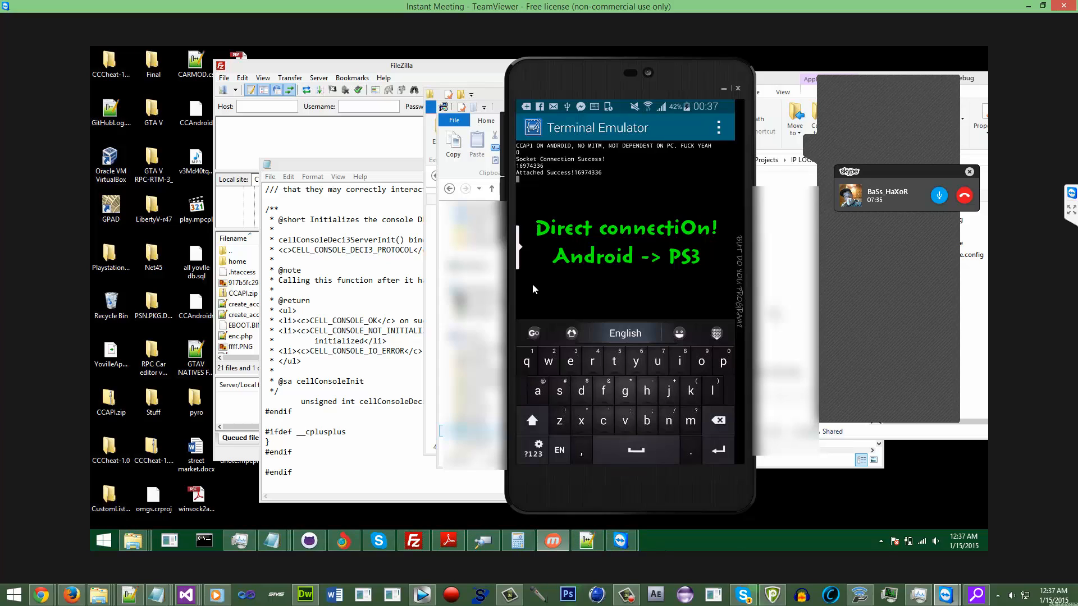
click(880, 541)
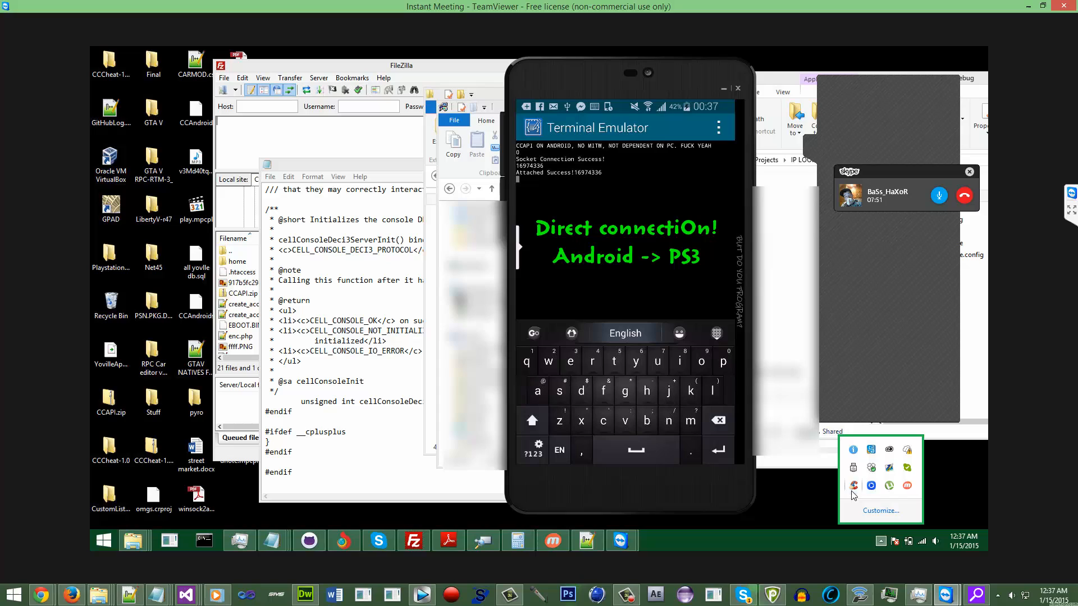
mouse_move(870, 486)
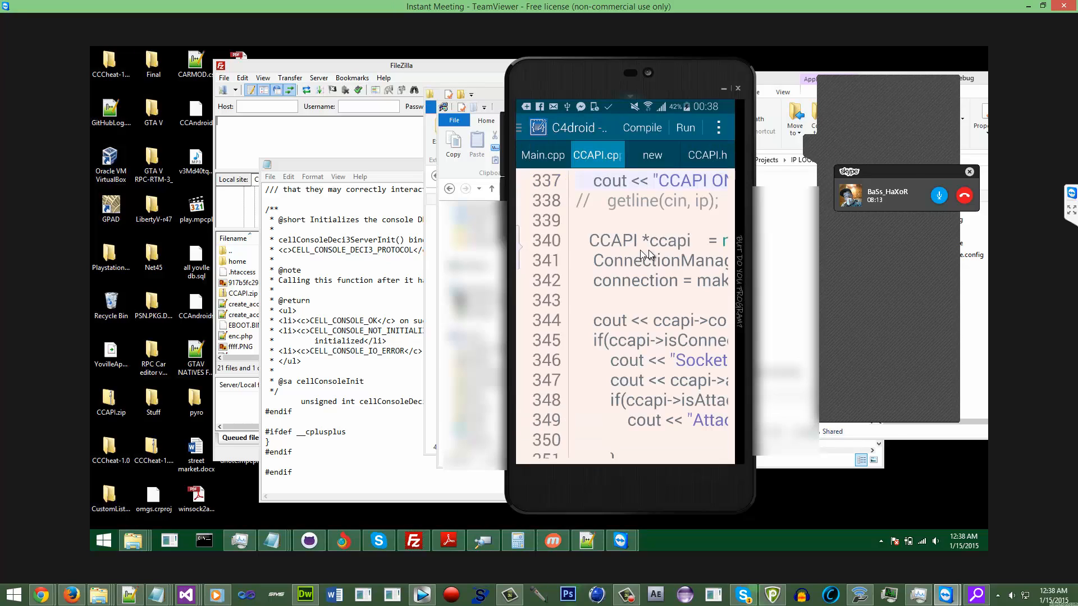
Open C4droid's editor Settings and bring up the Font size choices.
click(718, 128)
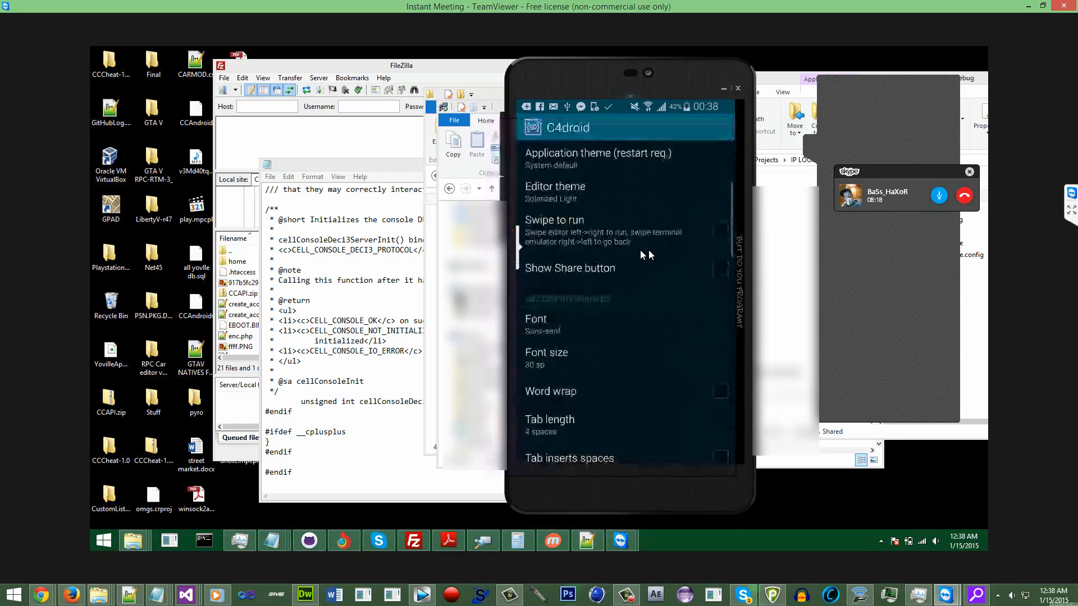
click(546, 358)
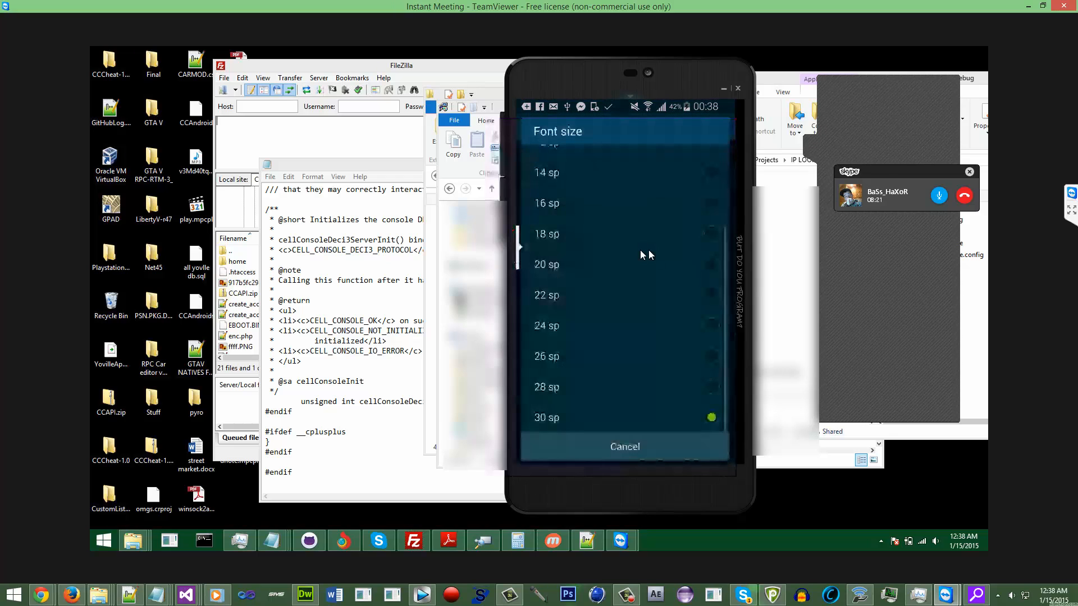
scroll(up, 3)
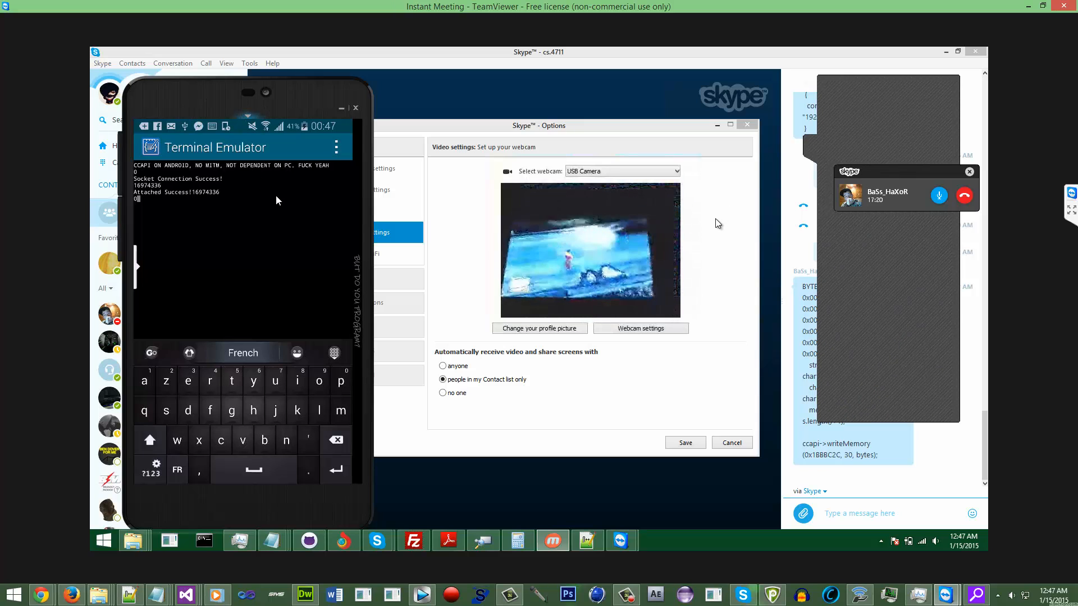
Show Skype's video settings with the live USB Camera view of the TV.
click(939, 195)
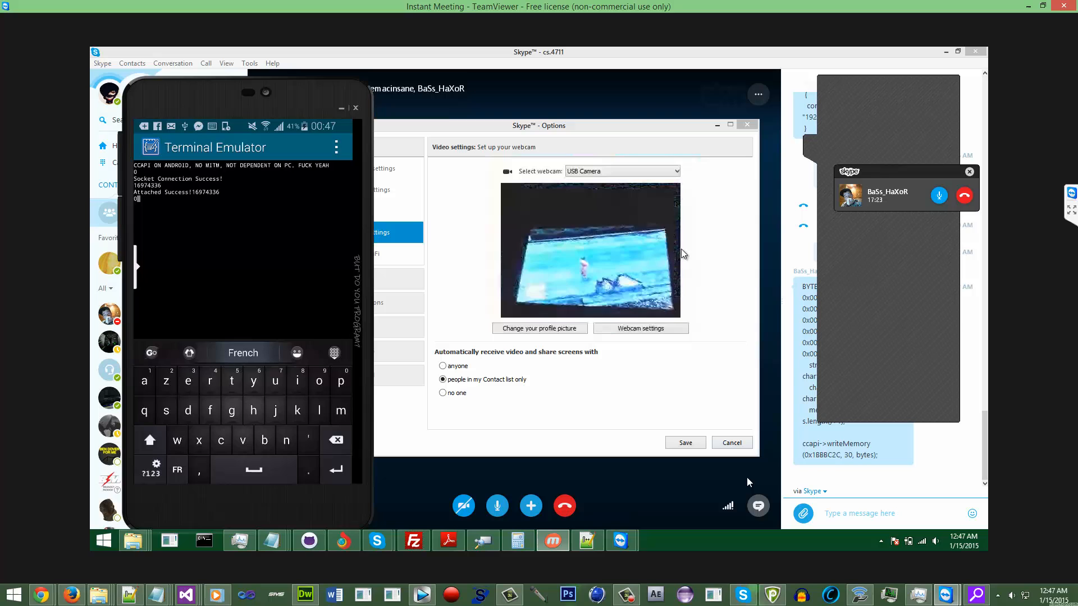
Cancel Skype's Options dialog and bring up the screen recorder controls.
click(731, 442)
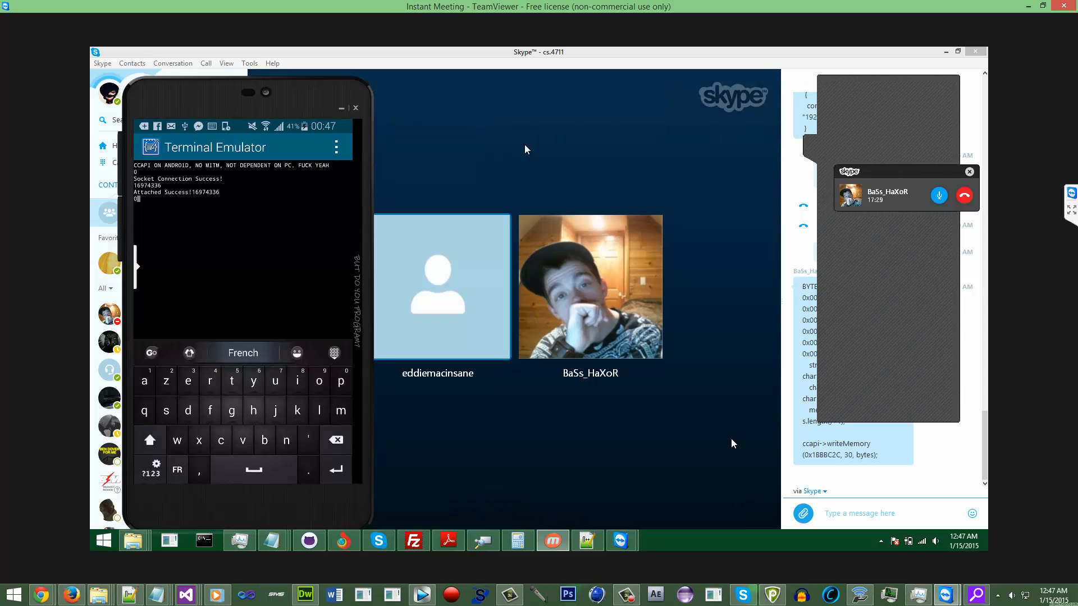
mouse_move(682, 285)
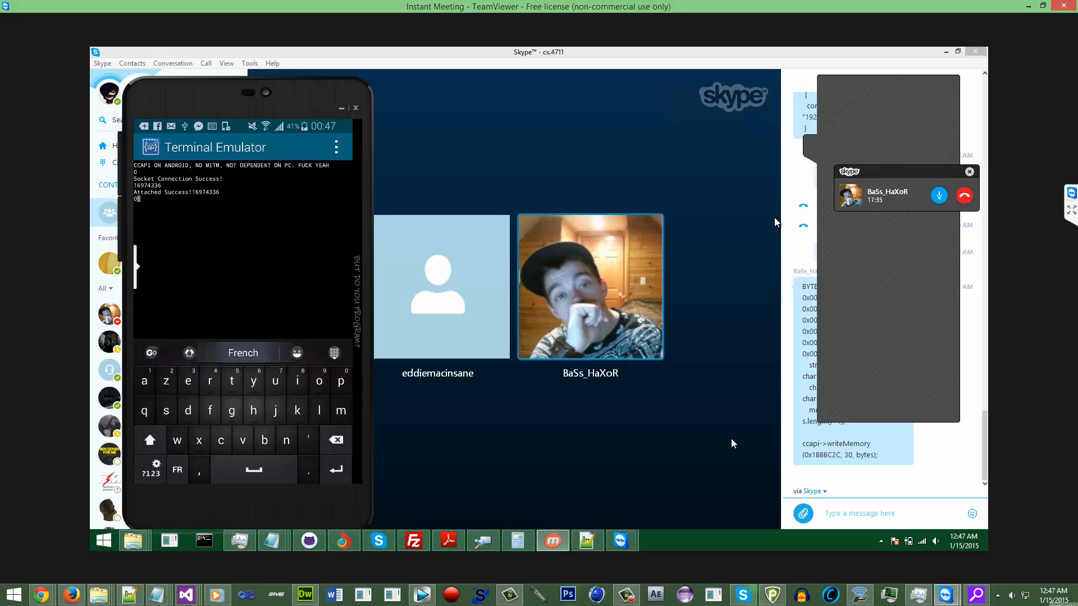
click(624, 594)
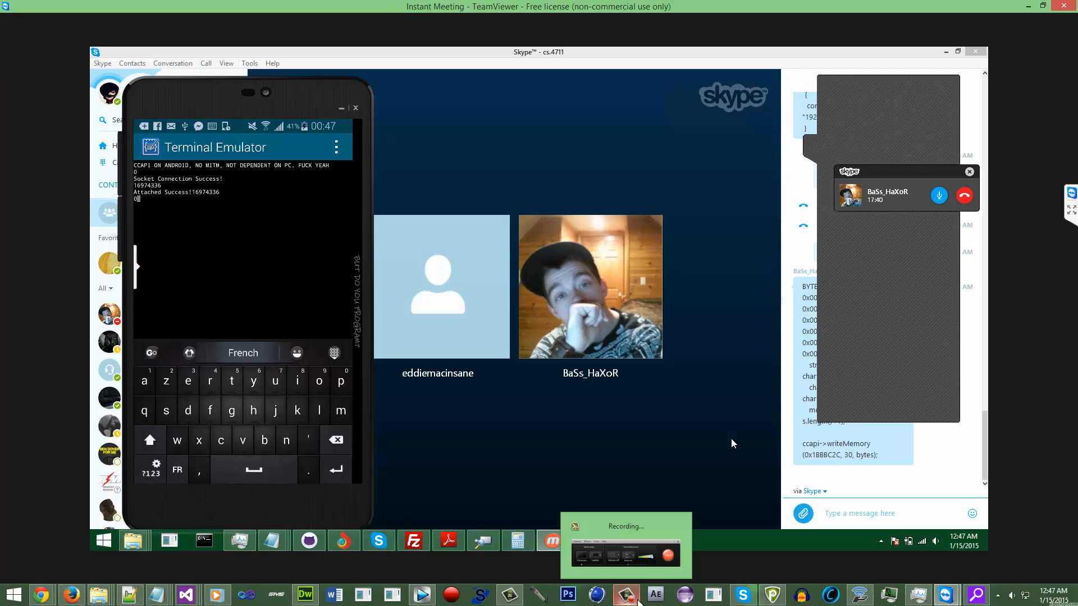